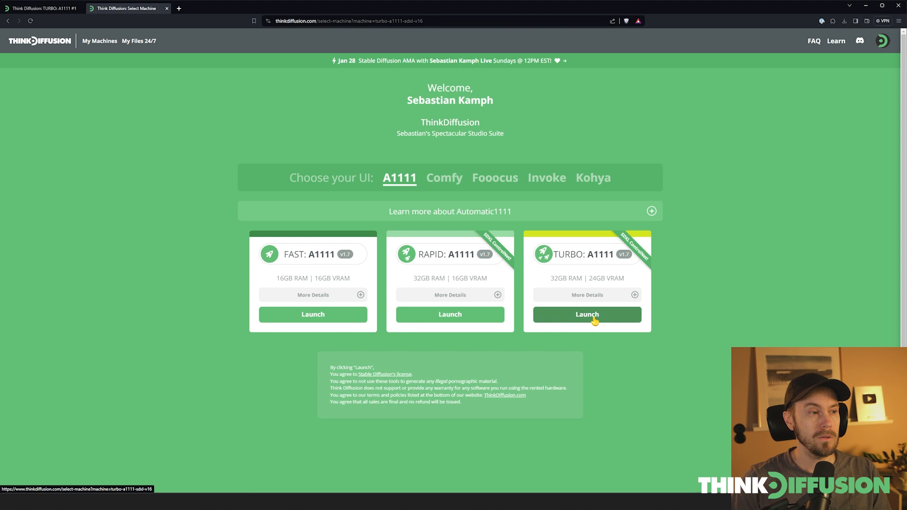
Step: Launch the TURBO A1111 machine from the ThinkDiffusion UI chooser
{"action": "left_click", "coordinate": [587, 314]}
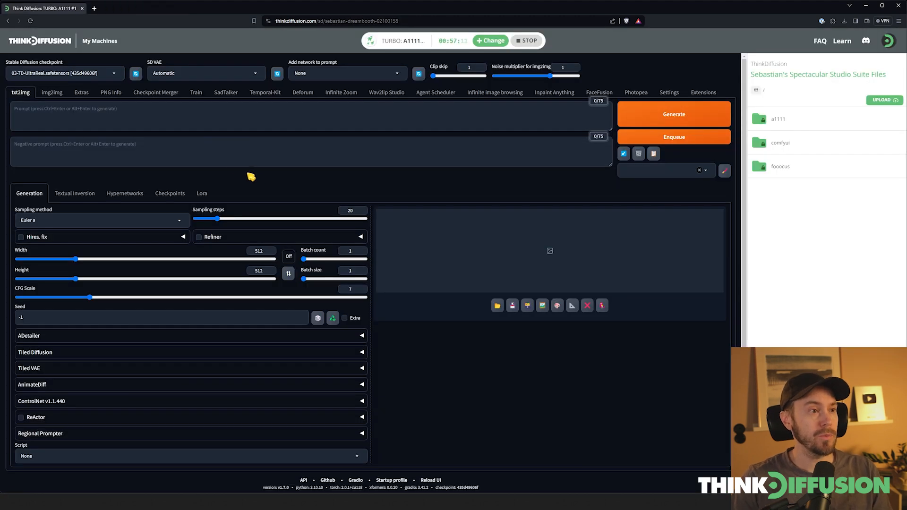
{"action": "mouse_move", "coordinate": [111, 336]}
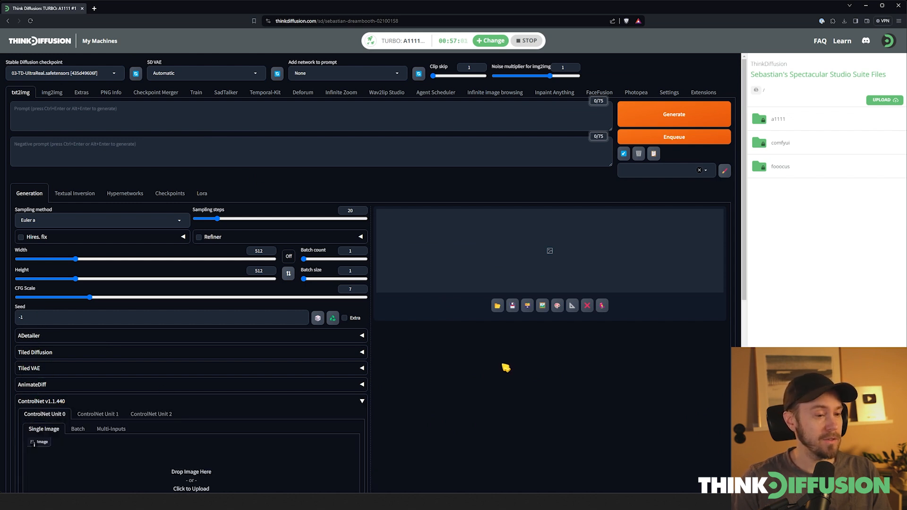
Step: Scroll through the expanded ControlNet panel to reveal Unit 0's empty upload area
{"action": "scroll", "scroll_direction": "down", "scroll_amount": 3}
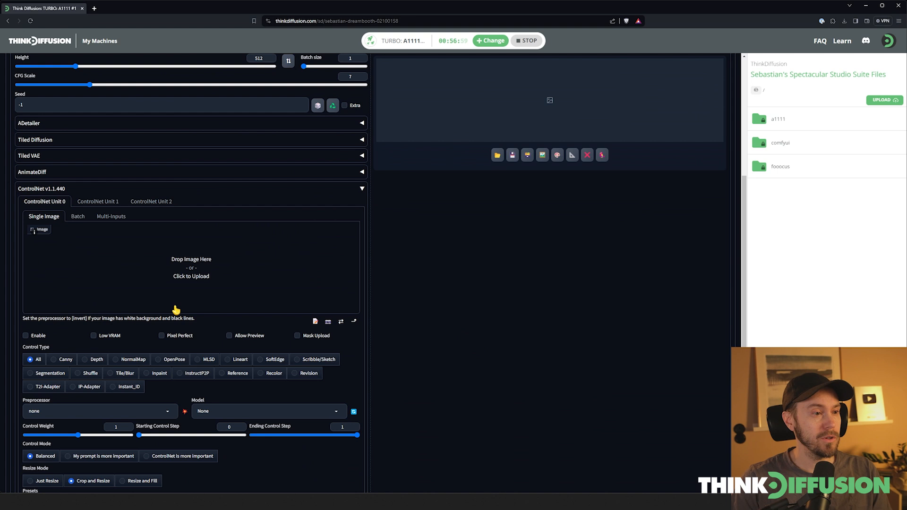
{"action": "scroll", "scroll_direction": "up", "scroll_amount": 3}
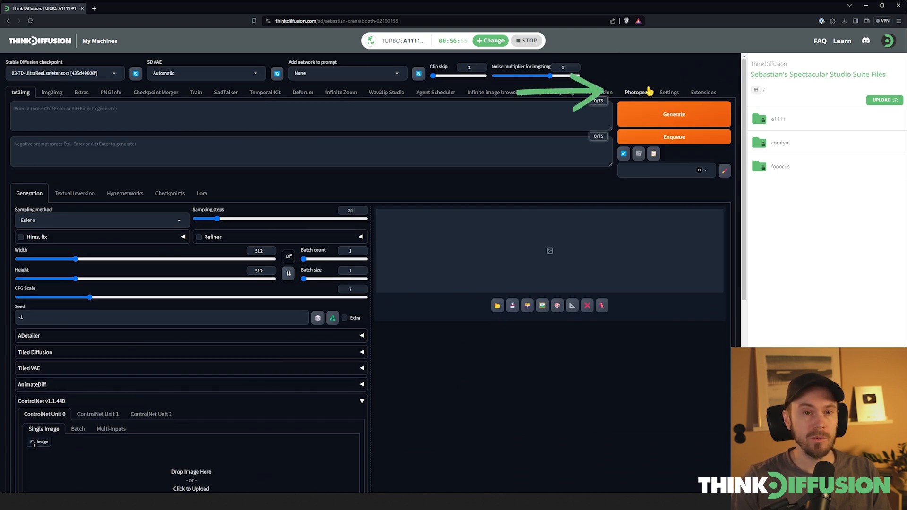
Step: Place the curved bottle scribble image into ControlNet Unit 0 and enable the unit
{"action": "left_click", "coordinate": [635, 92]}
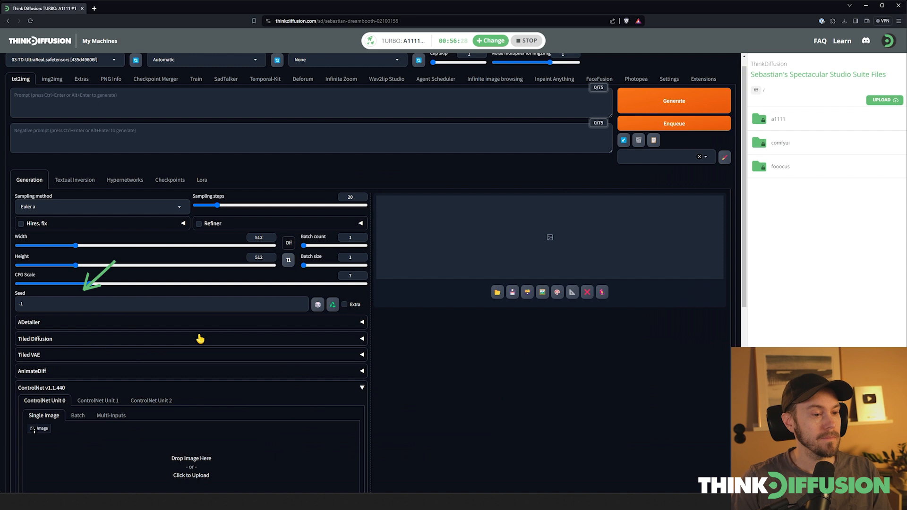
{"action": "scroll", "scroll_direction": "down", "scroll_amount": 3}
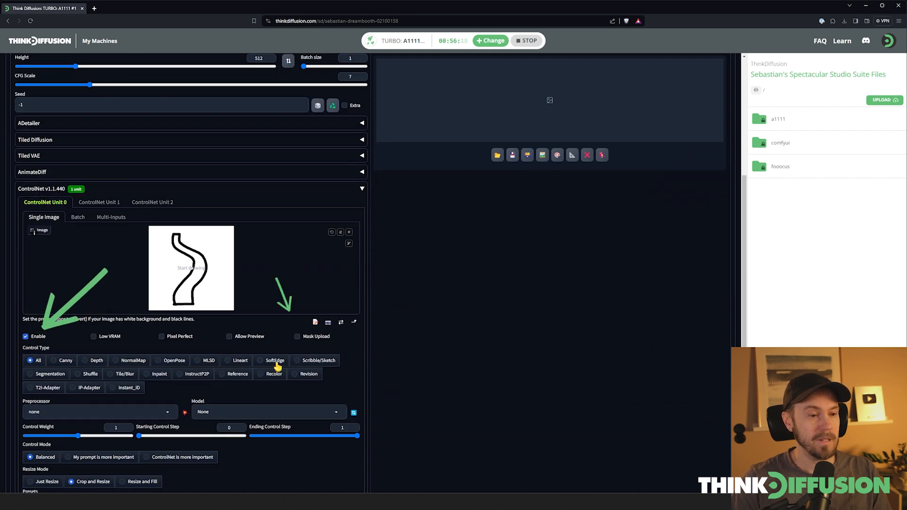
Step: Use Scribble/Sketch control with the scribble_xdog preprocessor and turn on Hires. fix (512→1024)
{"action": "left_click", "coordinate": [313, 360]}
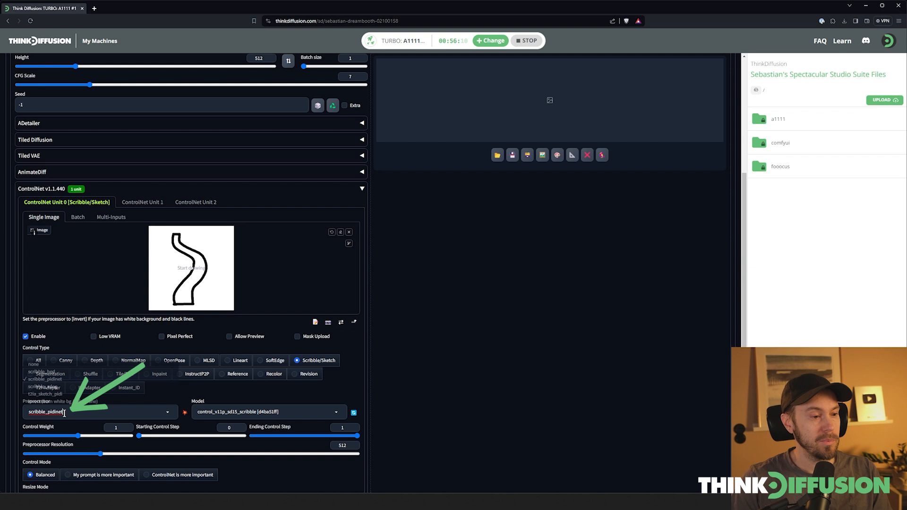
{"action": "left_click", "coordinate": [46, 387]}
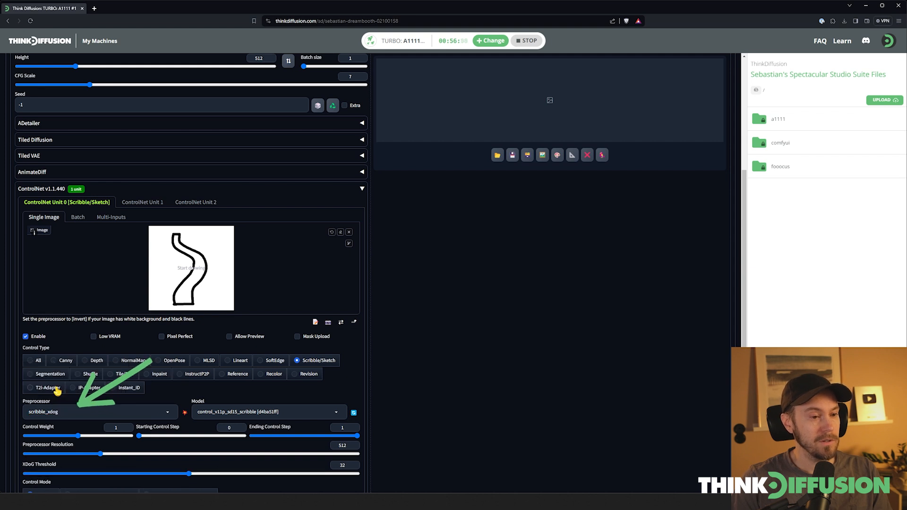
{"action": "scroll", "scroll_direction": "up", "scroll_amount": 3}
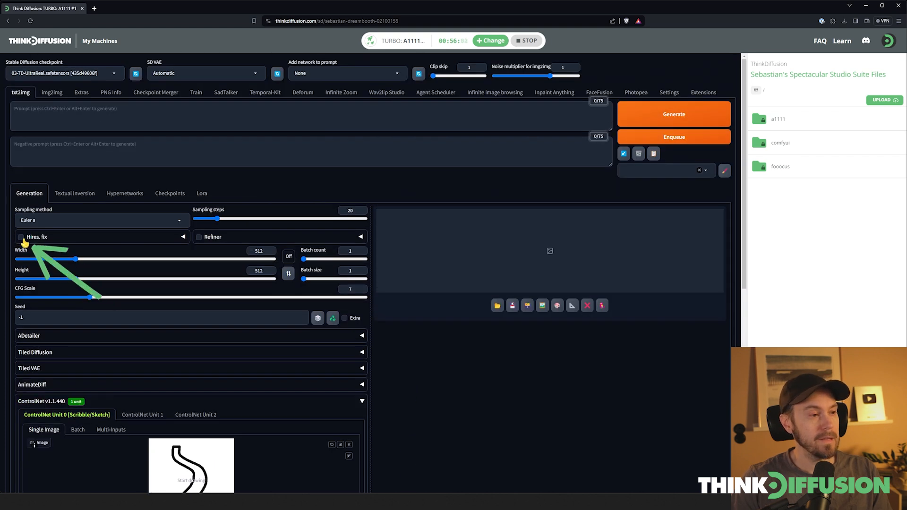
{"action": "left_click", "coordinate": [21, 236]}
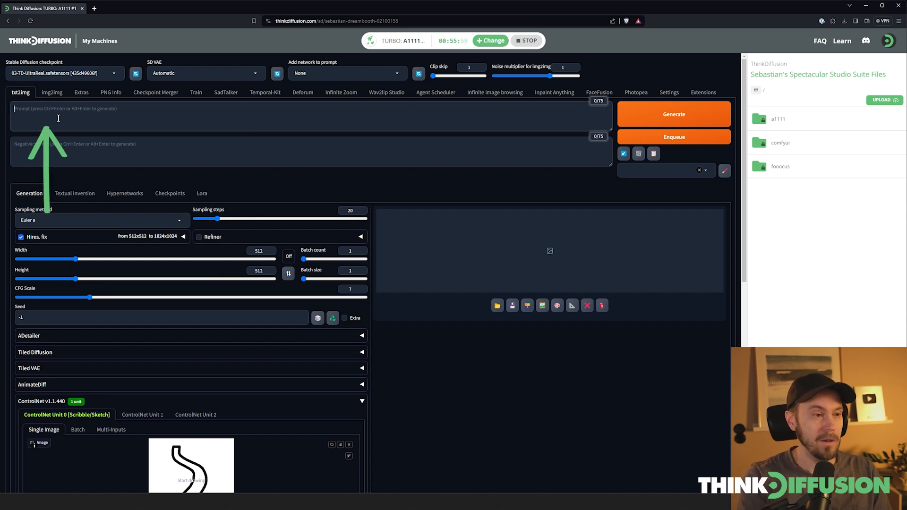
Step: Prompt 'crystal glass bottle with swirling universe inside' in Digital art style, batch count 4, and generate
{"action": "type", "text": "crystal glass bottle with swirling univ"}
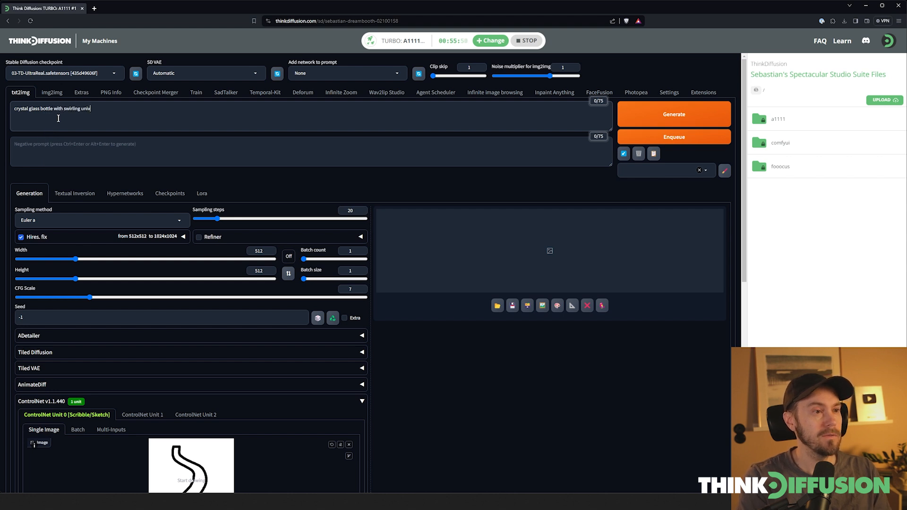
{"action": "type", "text": "erse inside"}
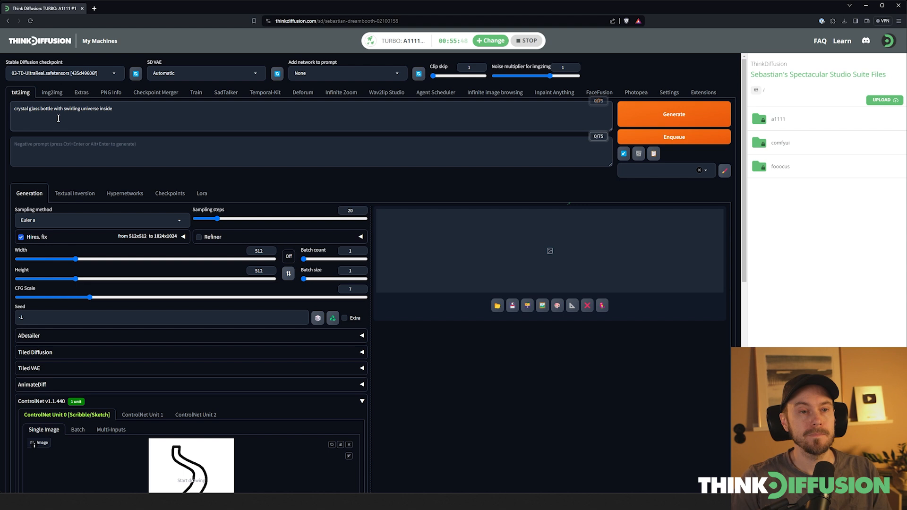
{"action": "left_click", "coordinate": [665, 170]}
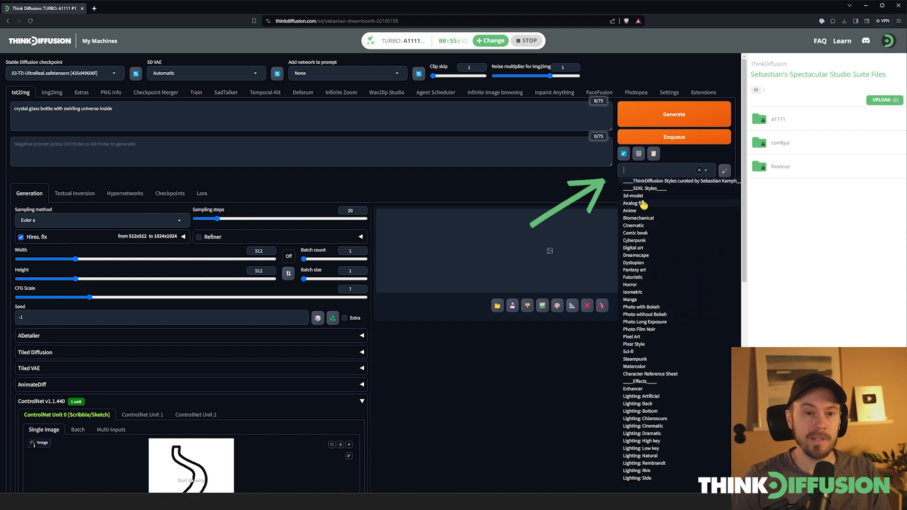
{"action": "left_click", "coordinate": [633, 248]}
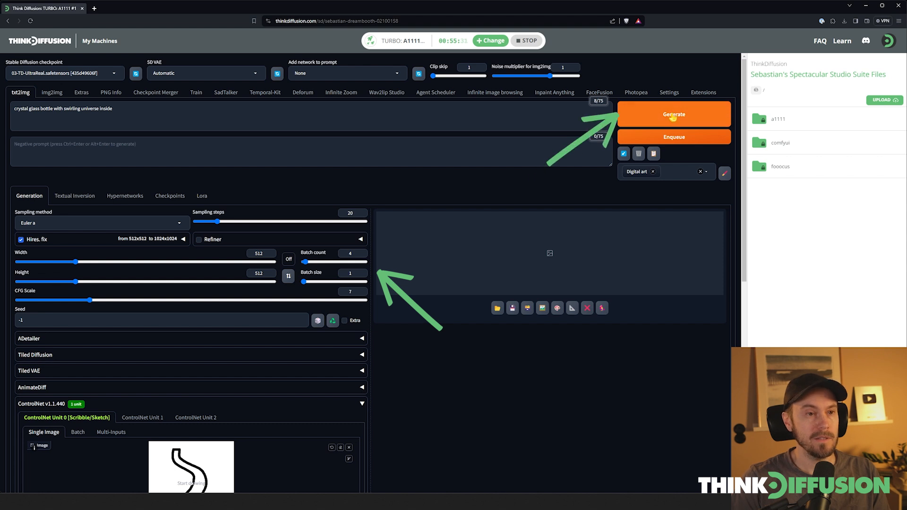
{"action": "left_click", "coordinate": [673, 114]}
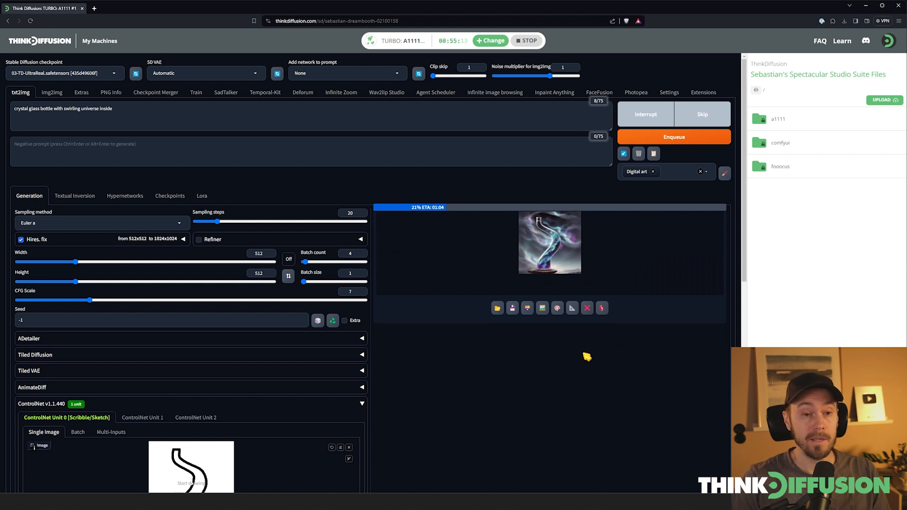
Step: Enlarge the four finished cosmic-nebula bottle images in the fullscreen viewer
{"action": "left_click", "coordinate": [549, 241]}
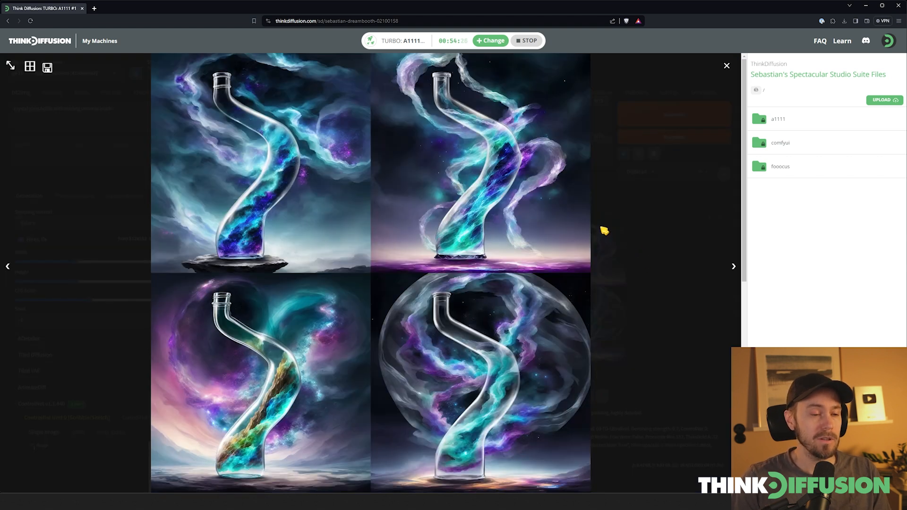
{"action": "mouse_move", "coordinate": [291, 195]}
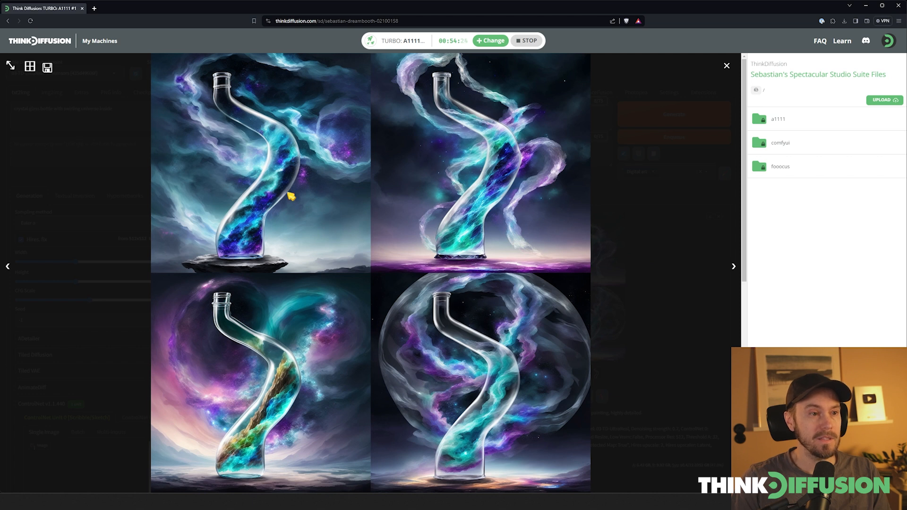
{"action": "mouse_move", "coordinate": [310, 182]}
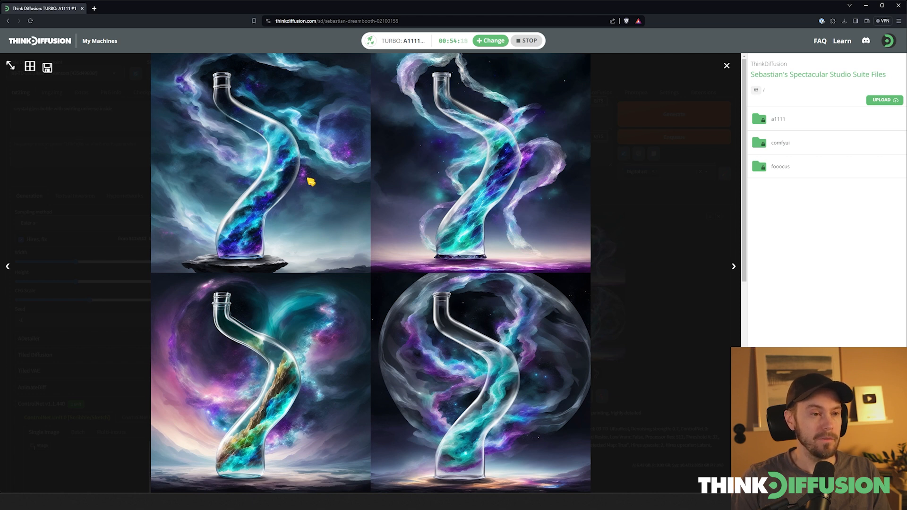
{"action": "mouse_move", "coordinate": [316, 197]}
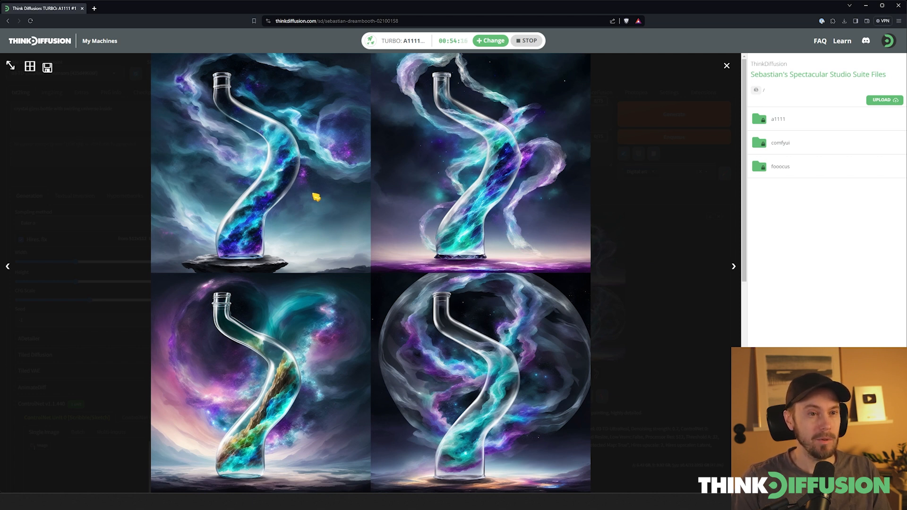
{"action": "mouse_move", "coordinate": [261, 332]}
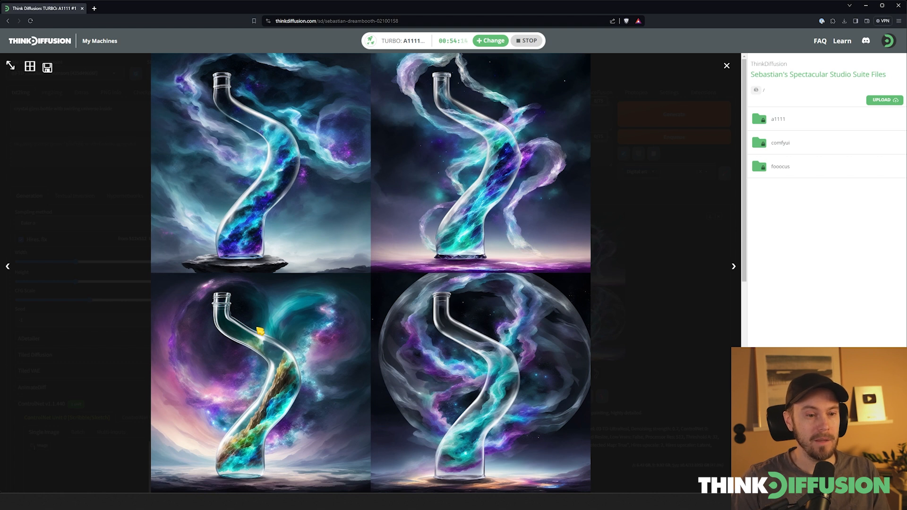
{"action": "mouse_move", "coordinate": [580, 367]}
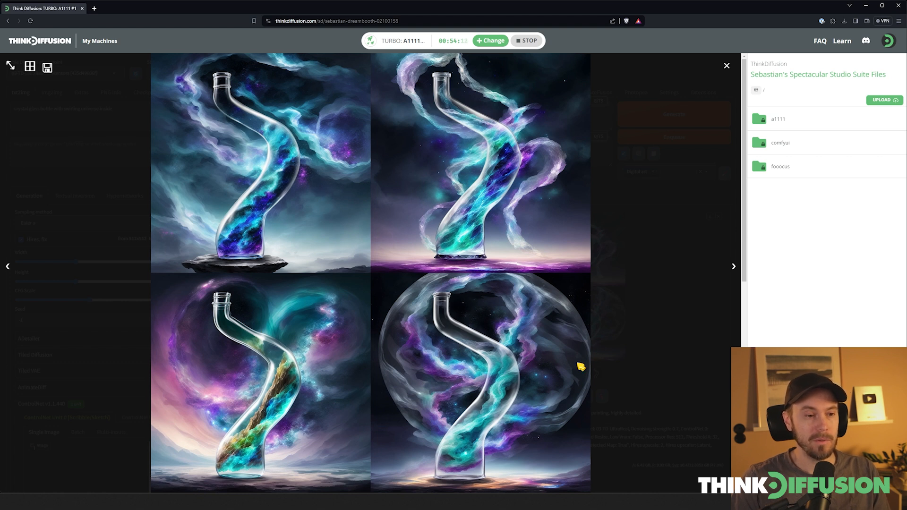
{"action": "mouse_move", "coordinate": [640, 369]}
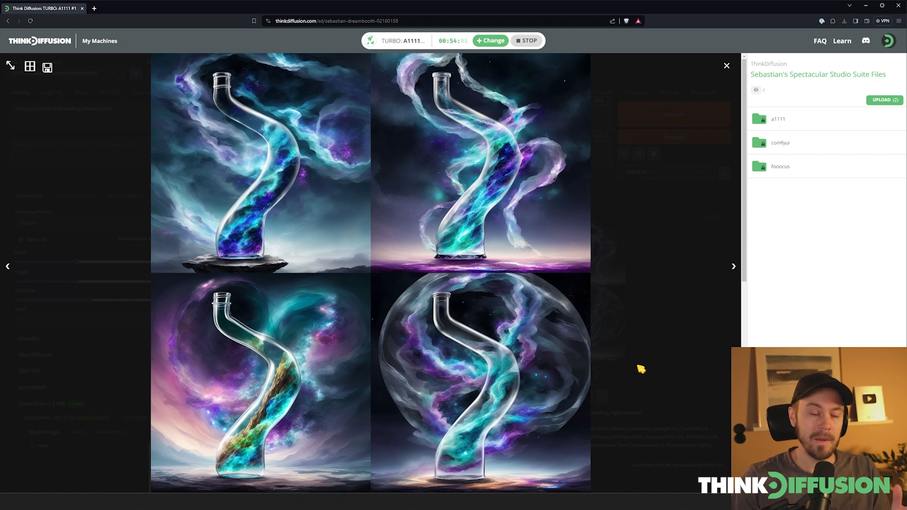